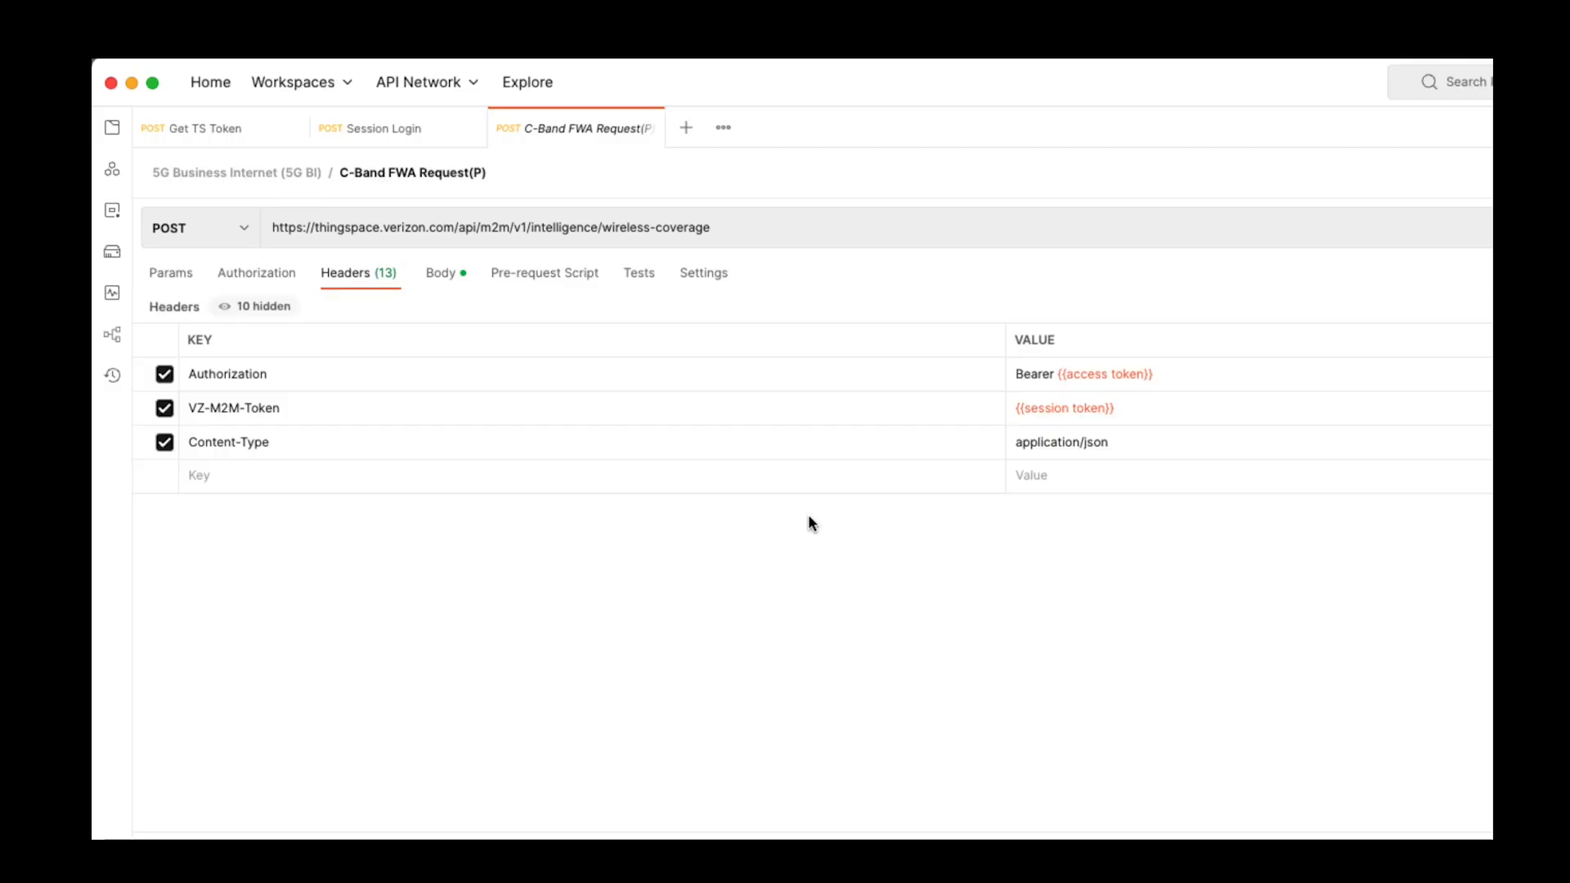
# View the raw JSON body of the C-Band FWA request with its locations and C-BAND network type
pyautogui.click(438, 272)
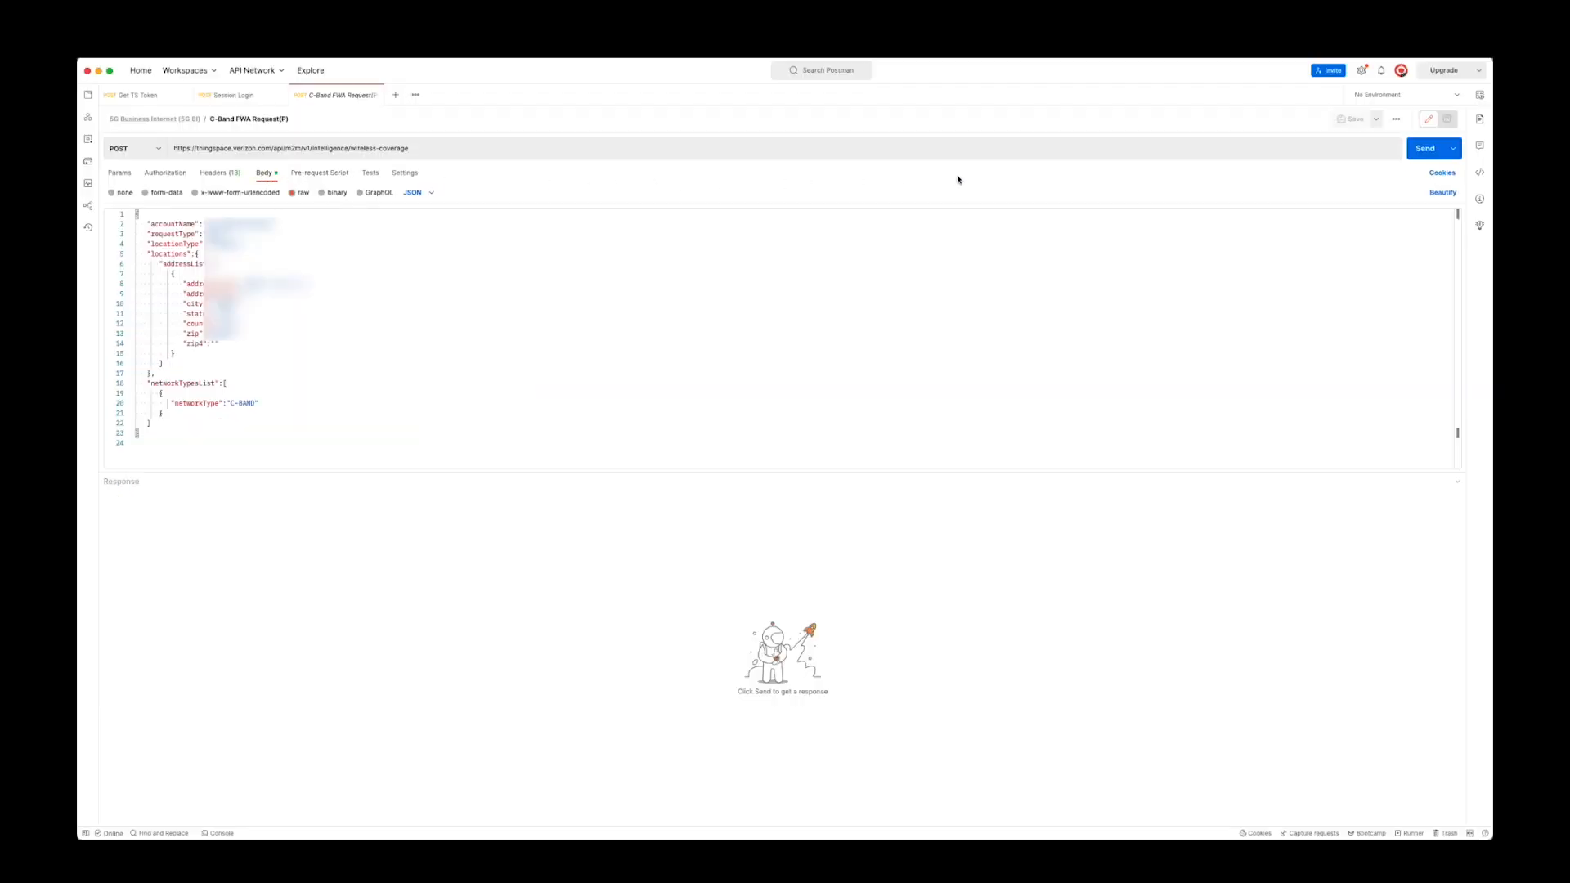
# Display the 5G Business Internet activation body with account, servicePlan, device IDs and service address
pyautogui.click(1424, 148)
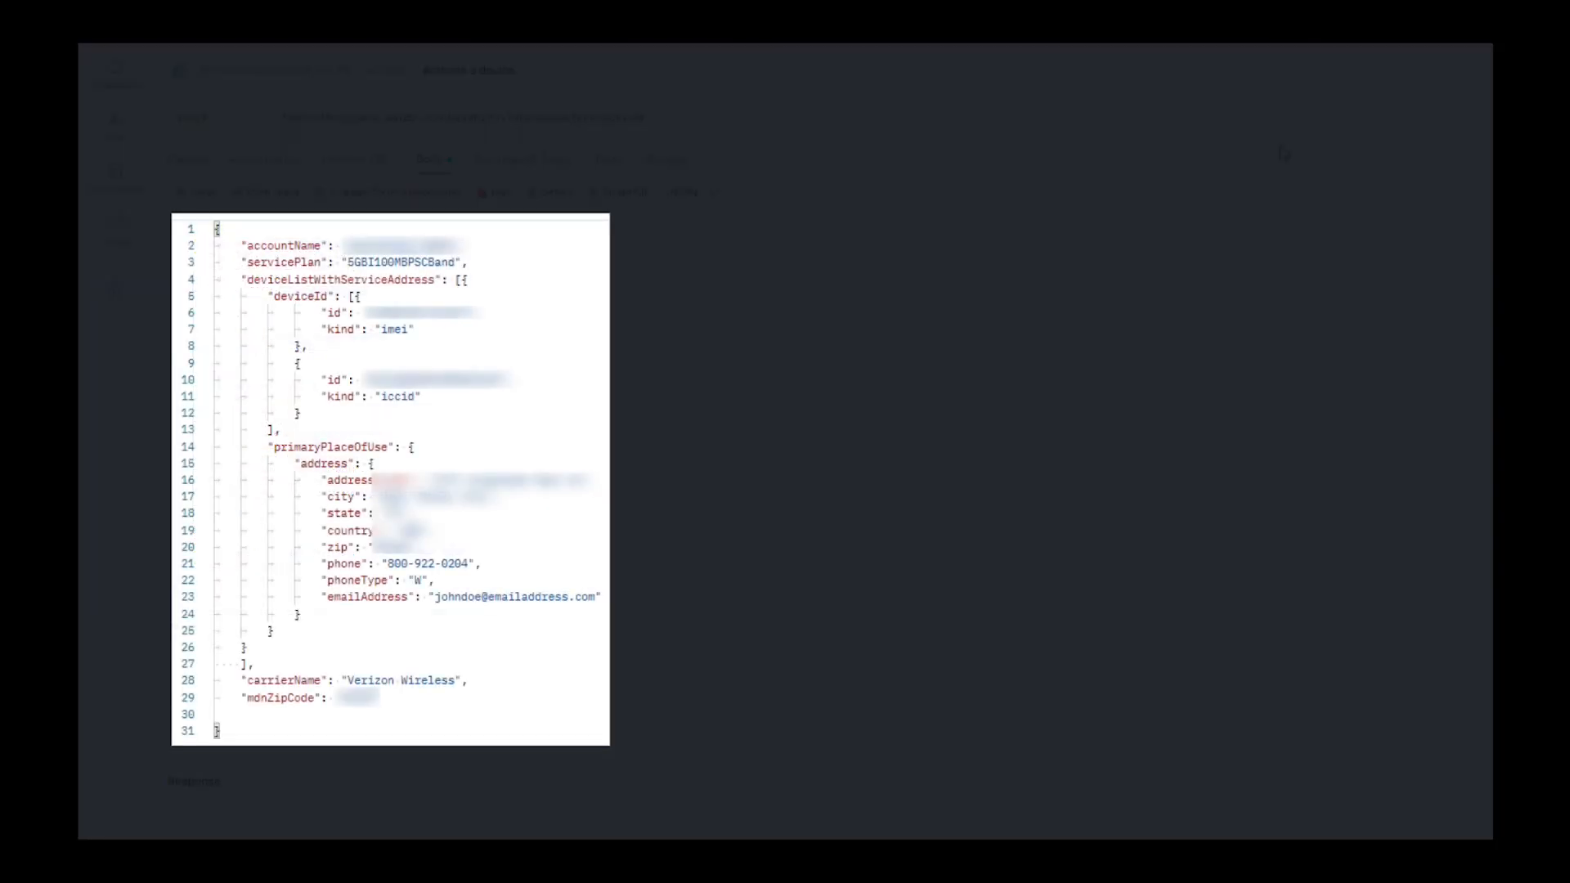
pyautogui.moveTo(235, 246); pyautogui.dragTo(471, 263)
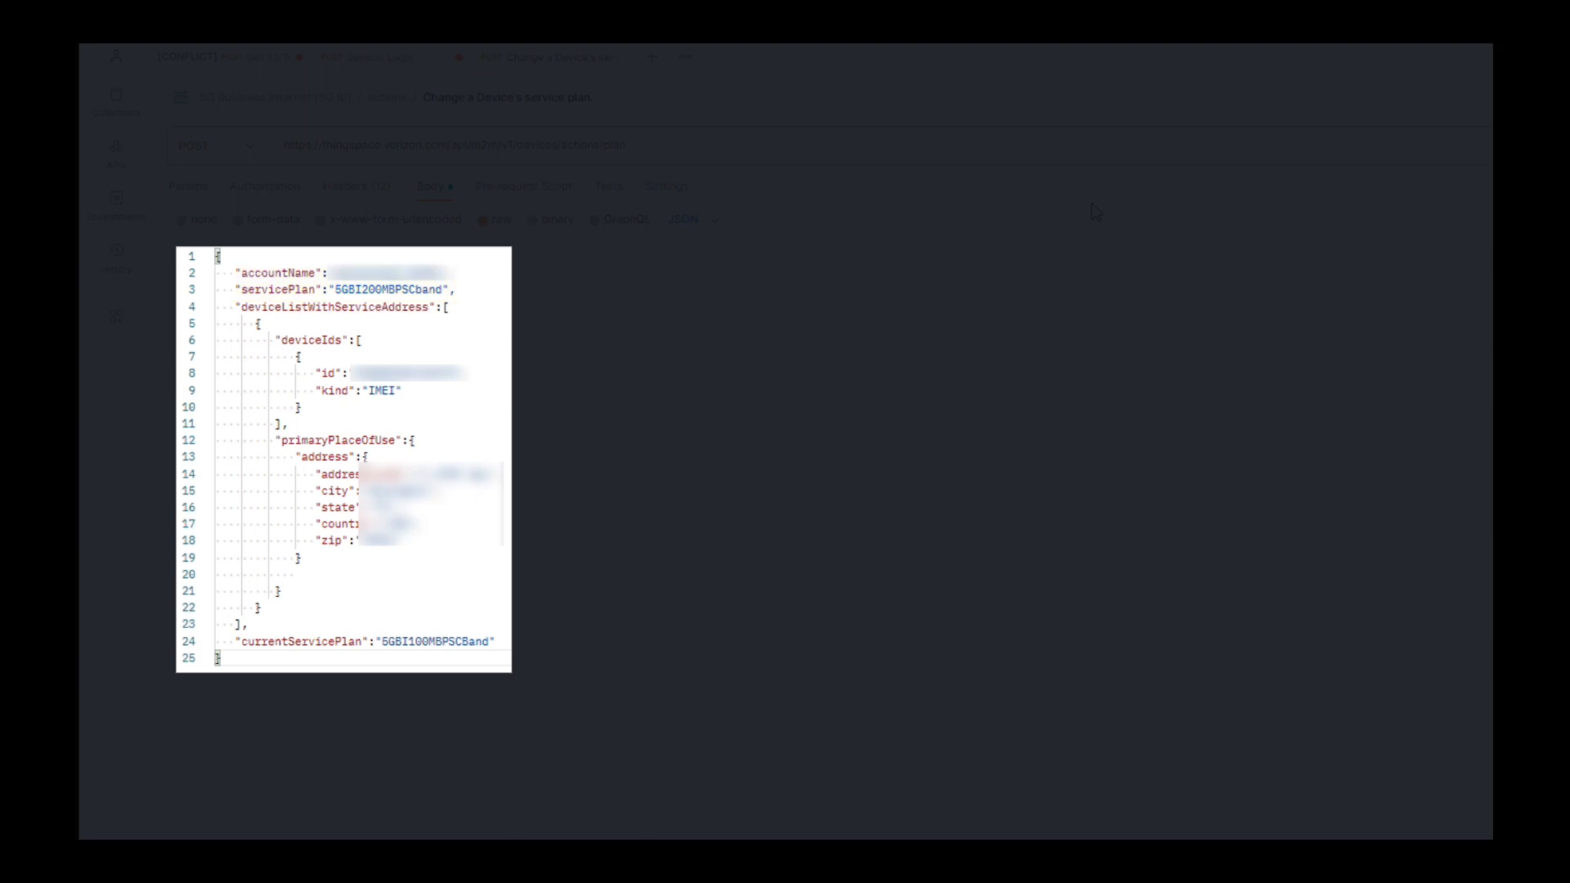
# Highlight the deviceListWithServiceAddress / deviceIds block (lines 4–11) in the change-service-plan body
pyautogui.moveTo(230, 306); pyautogui.dragTo(479, 425)
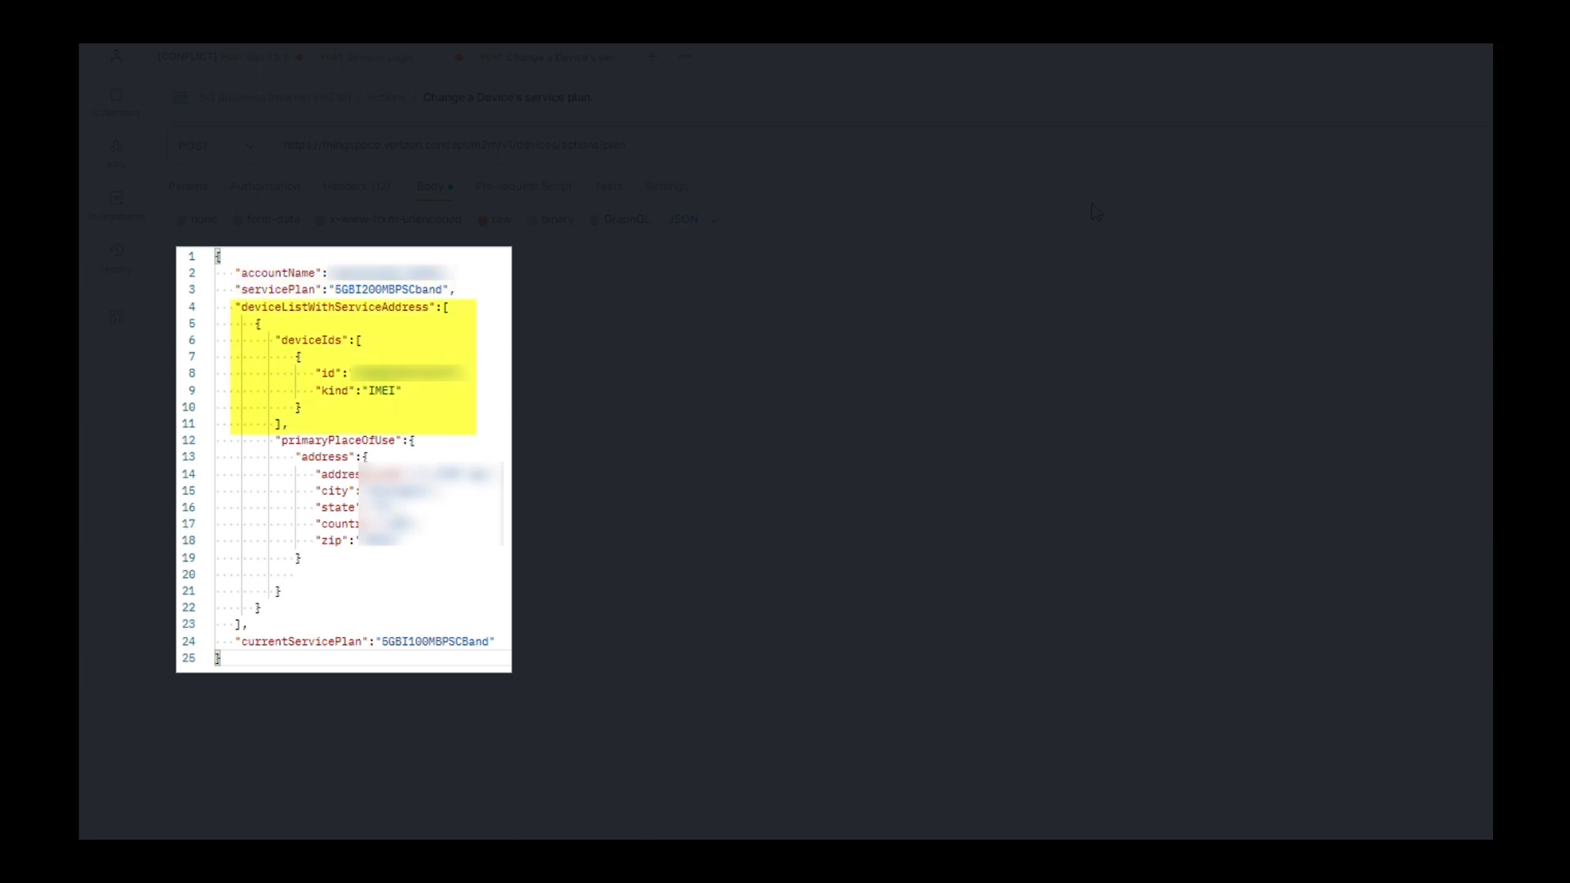